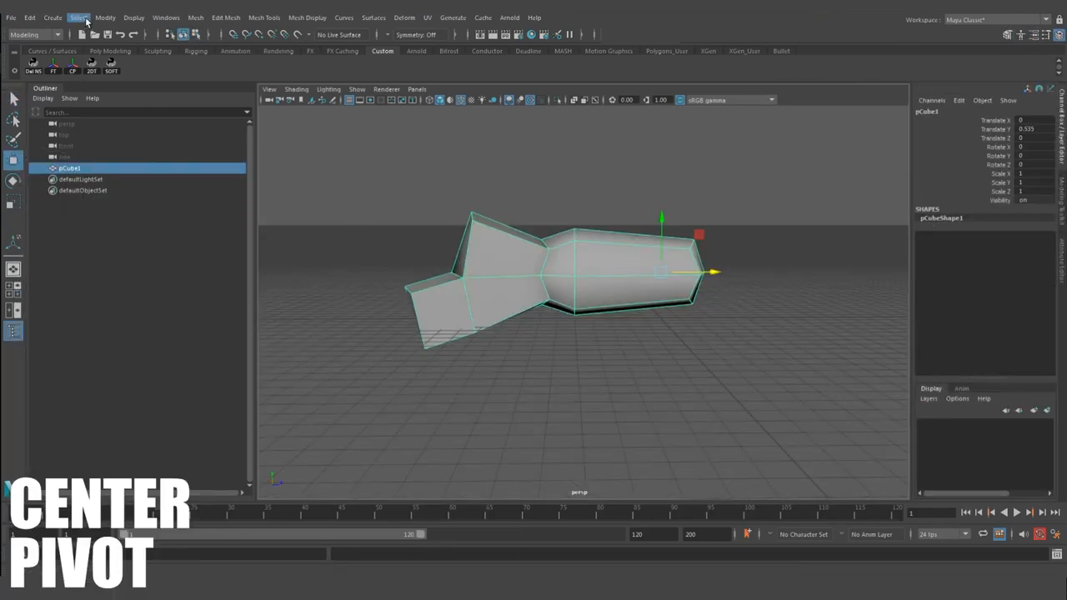
Step: Center the pivot of the bent cube shape pCube1
click(105, 18)
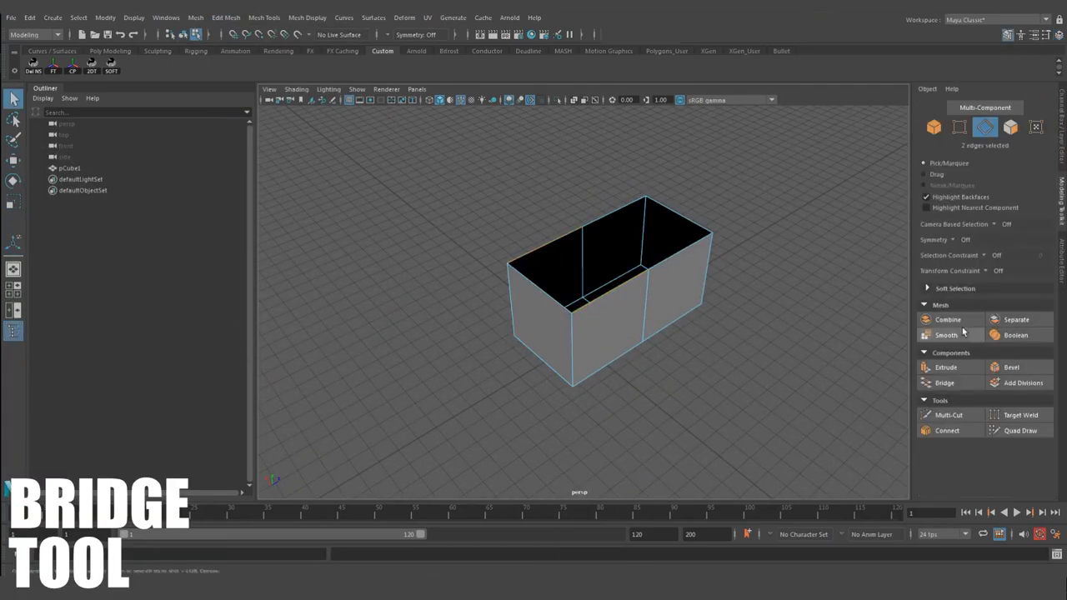
Step: Bridge the two selected open-box edges with new faces
click(1020, 430)
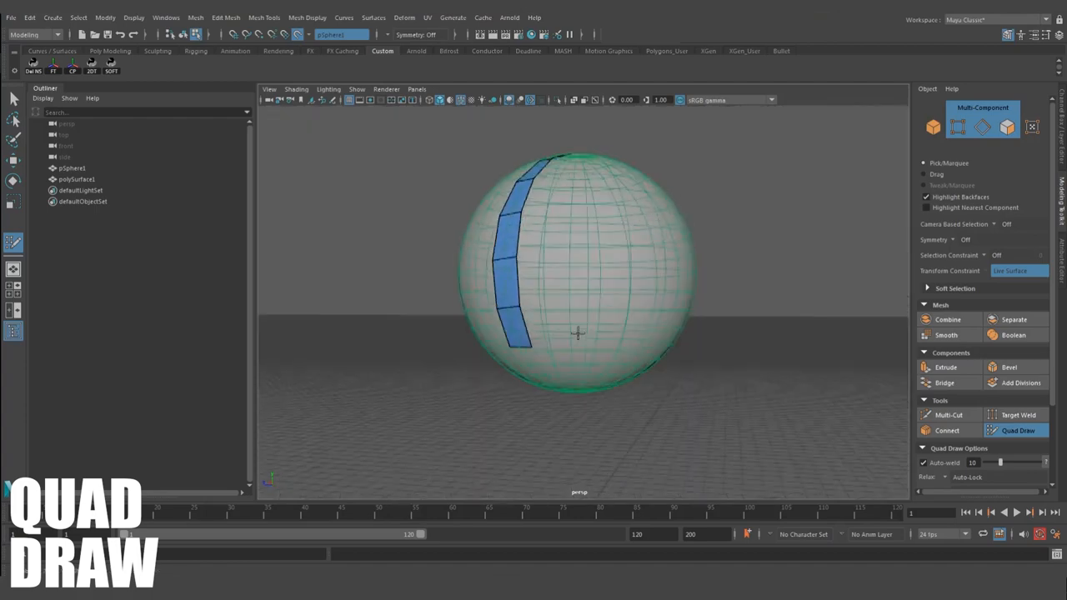
Step: Draw a vertical strip of quad faces on the sphere with Quad Draw
click(226, 16)
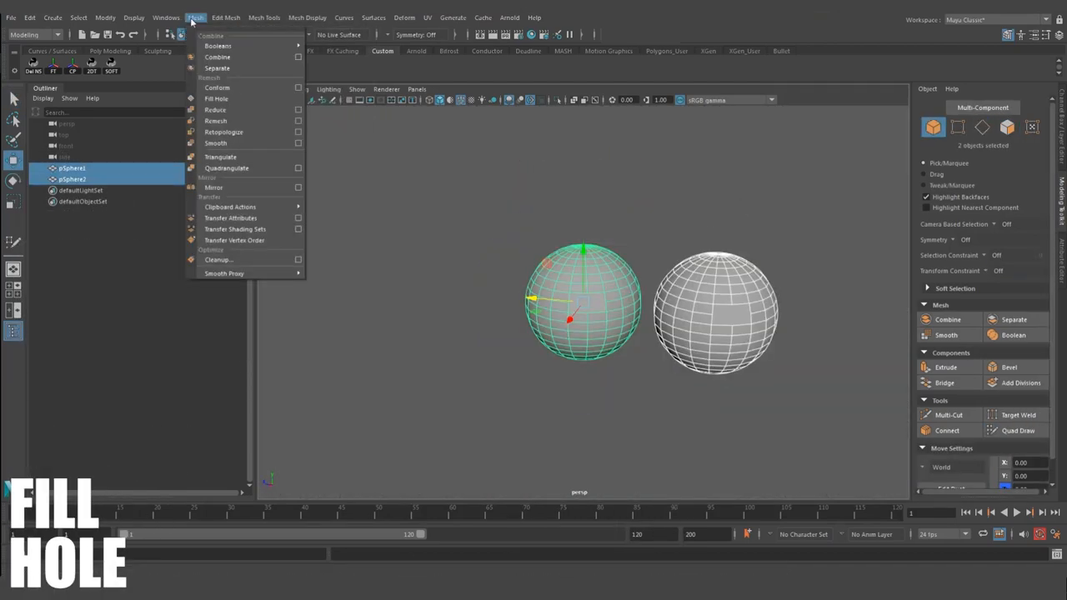
Step: Fill the sphere's hole, extract a rounded-cube face, and reverse that face's normals
click(218, 57)
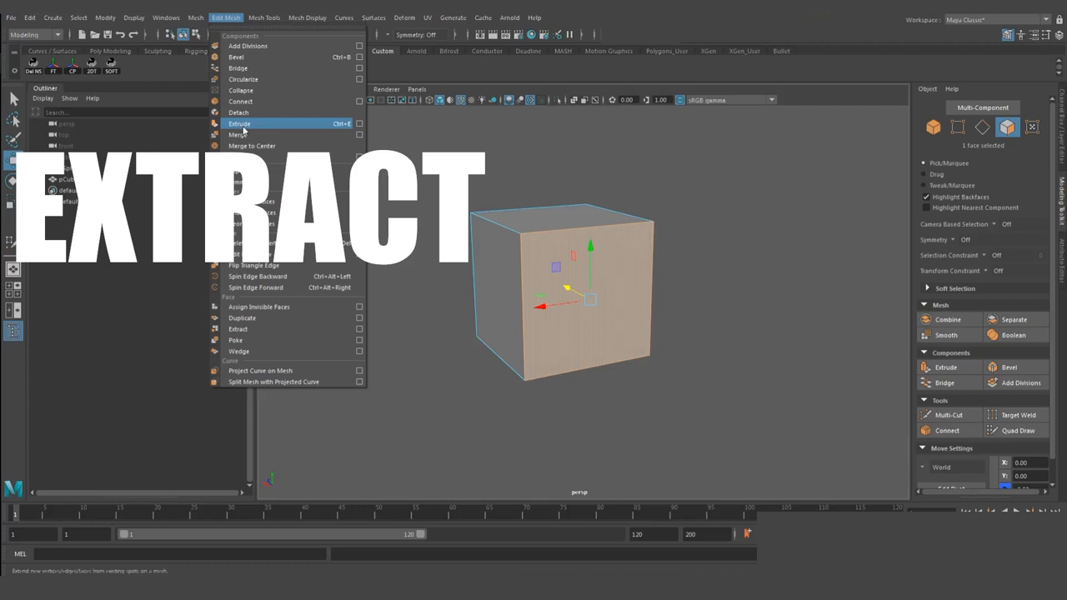
click(237, 328)
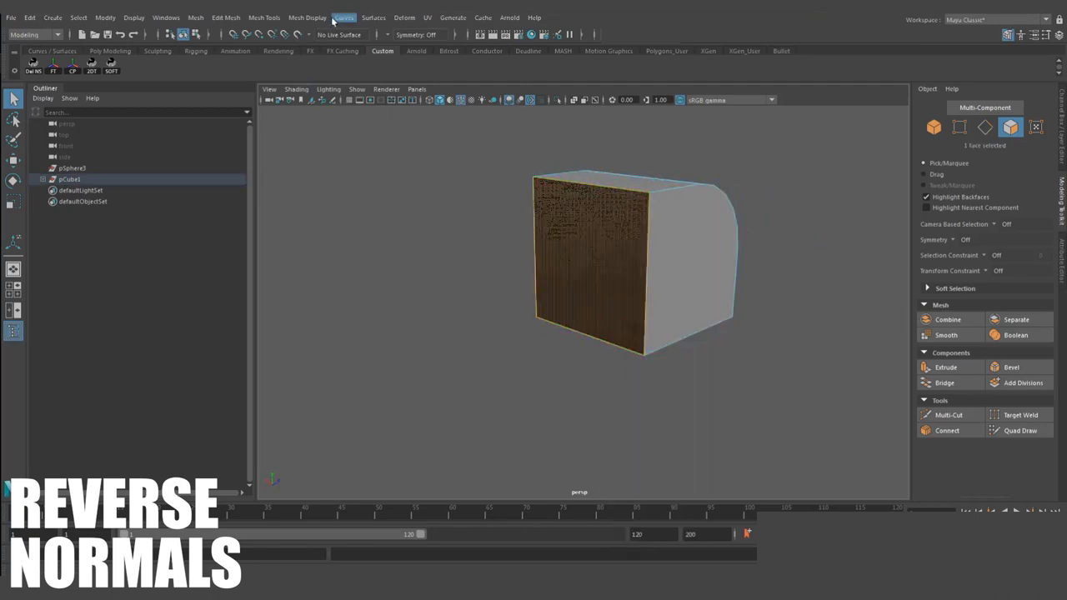
click(307, 17)
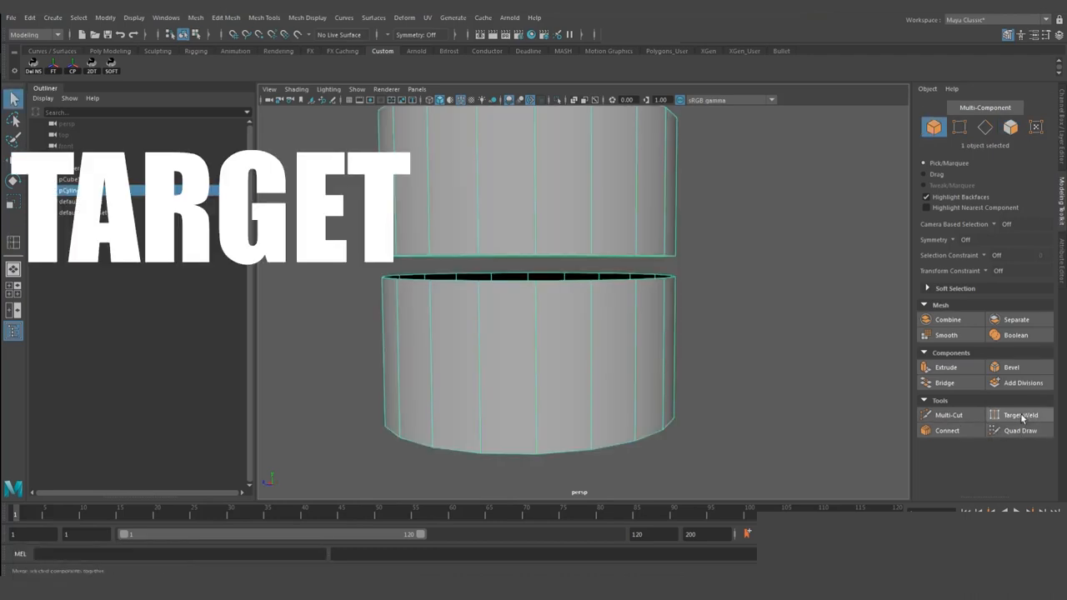
Step: Try Target Weld, then merge the 40 border edges between the cylinder halves
click(1020, 415)
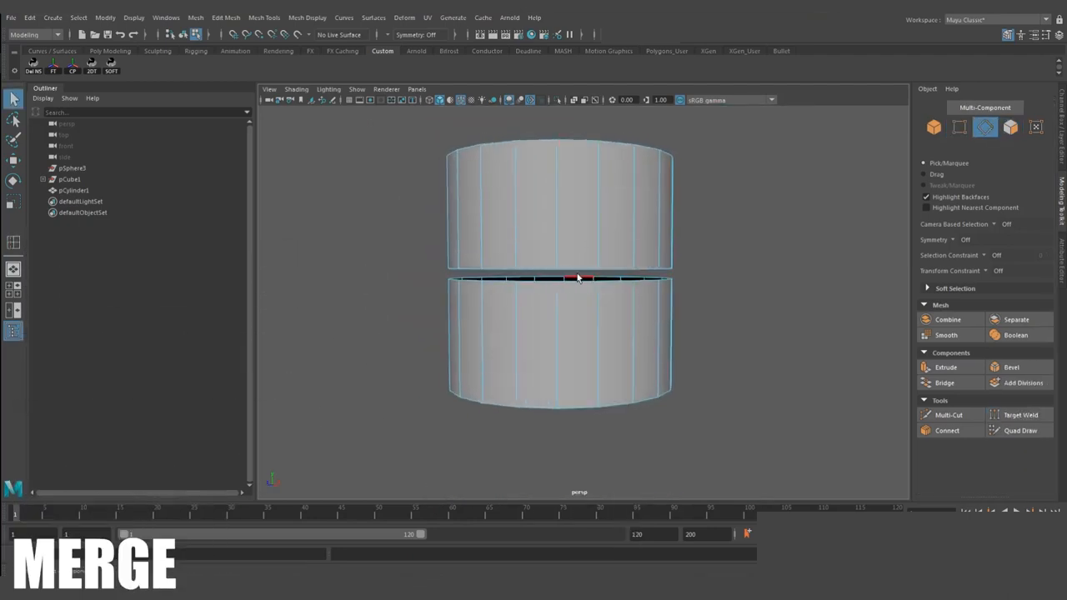
click(578, 278)
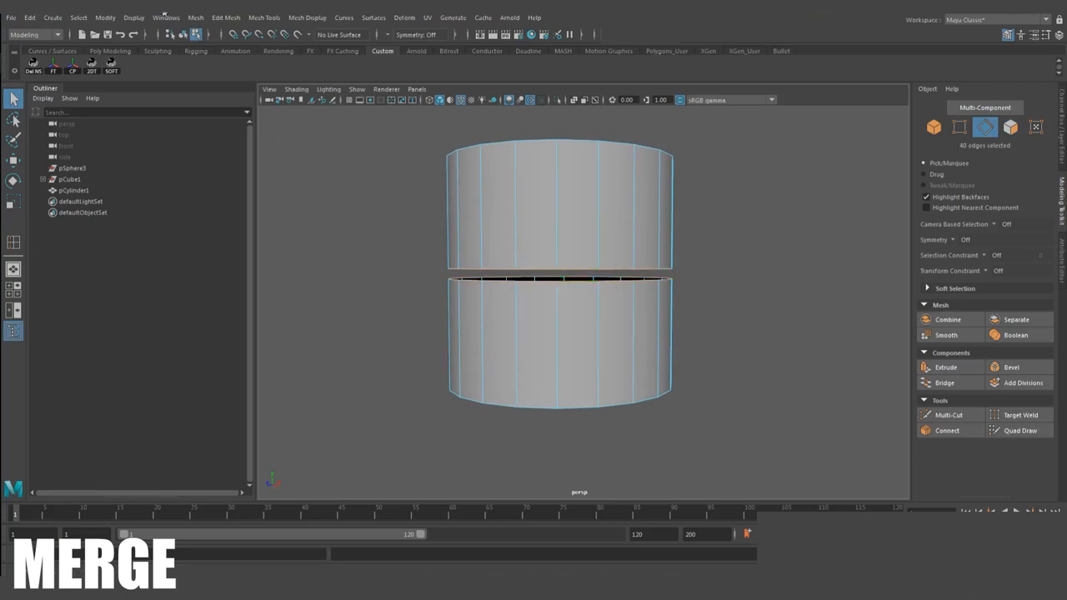
click(195, 17)
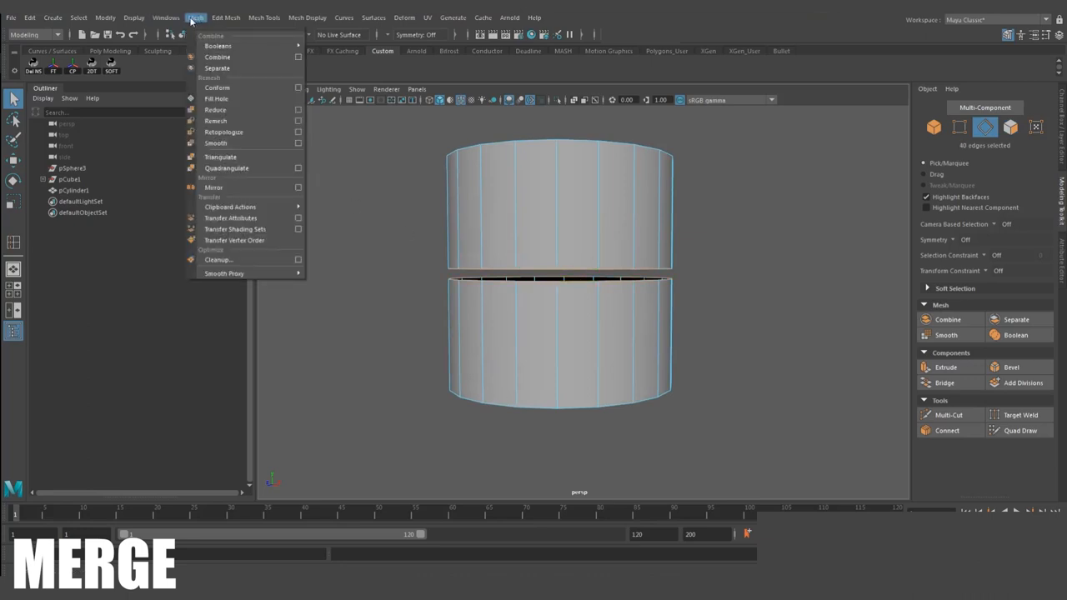
click(226, 18)
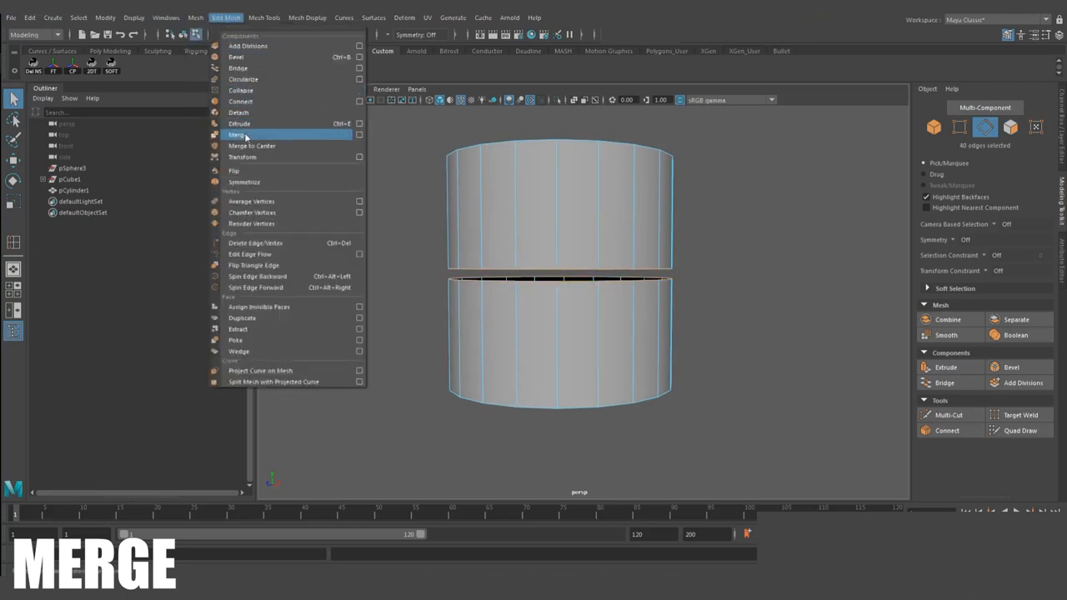
click(236, 134)
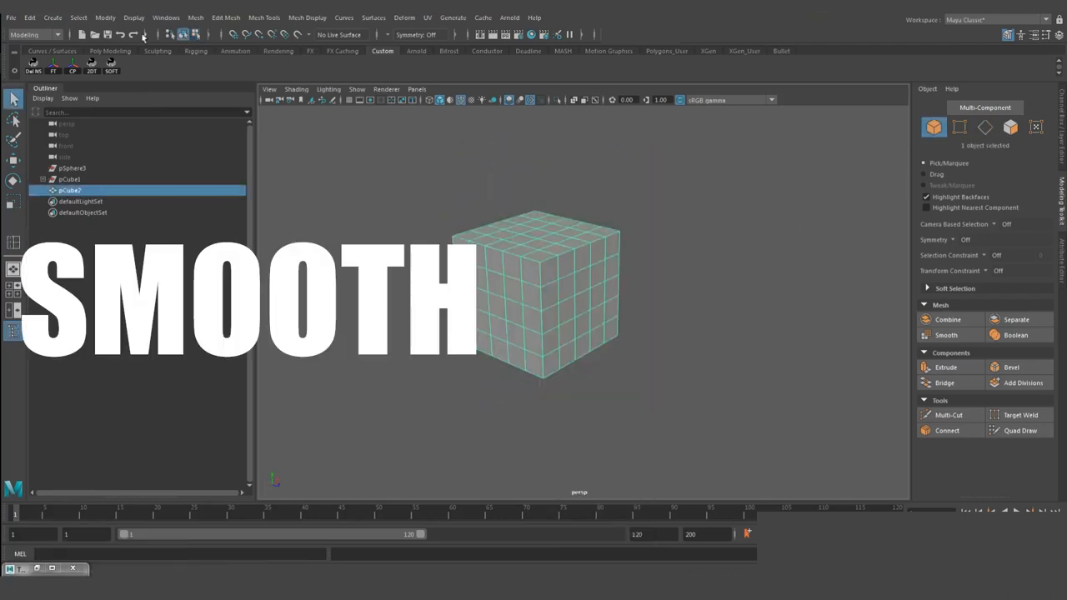
Step: Smooth the subdivided cube pCube2, then bring in a torus for transforms
click(196, 17)
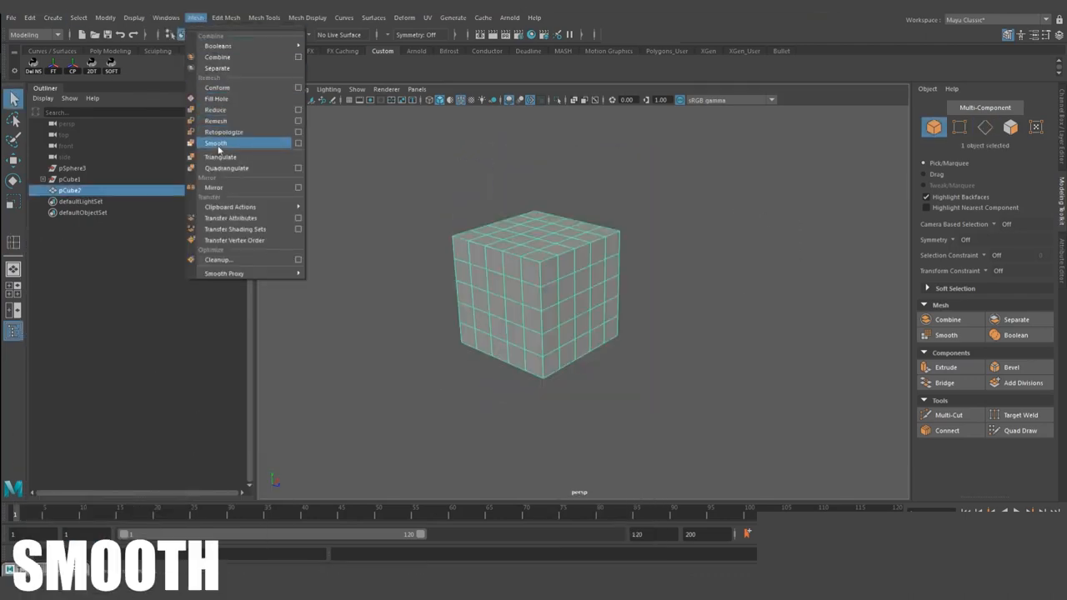
click(215, 144)
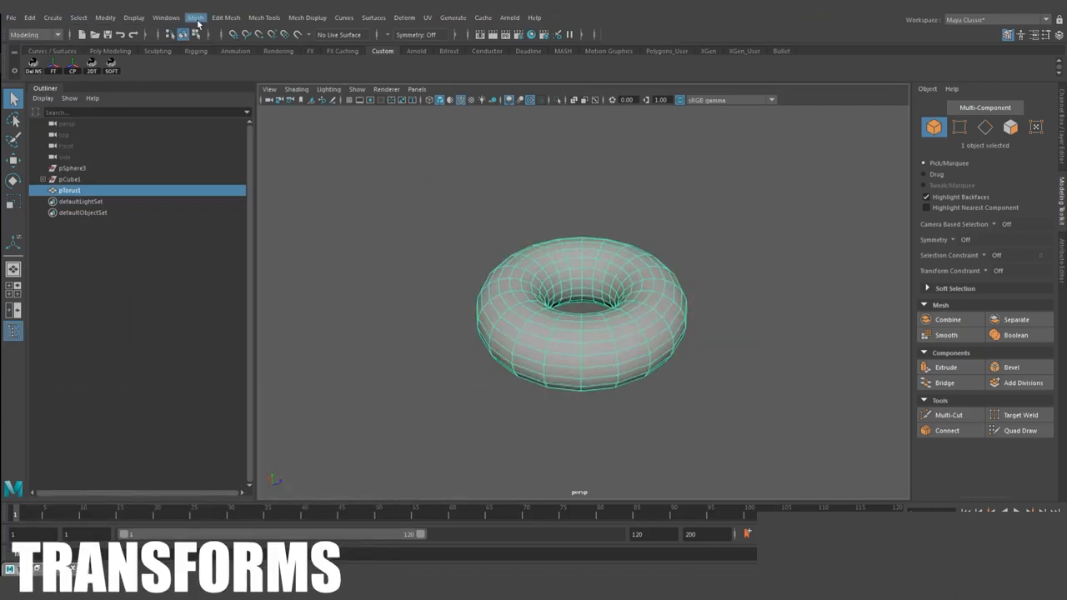
click(226, 18)
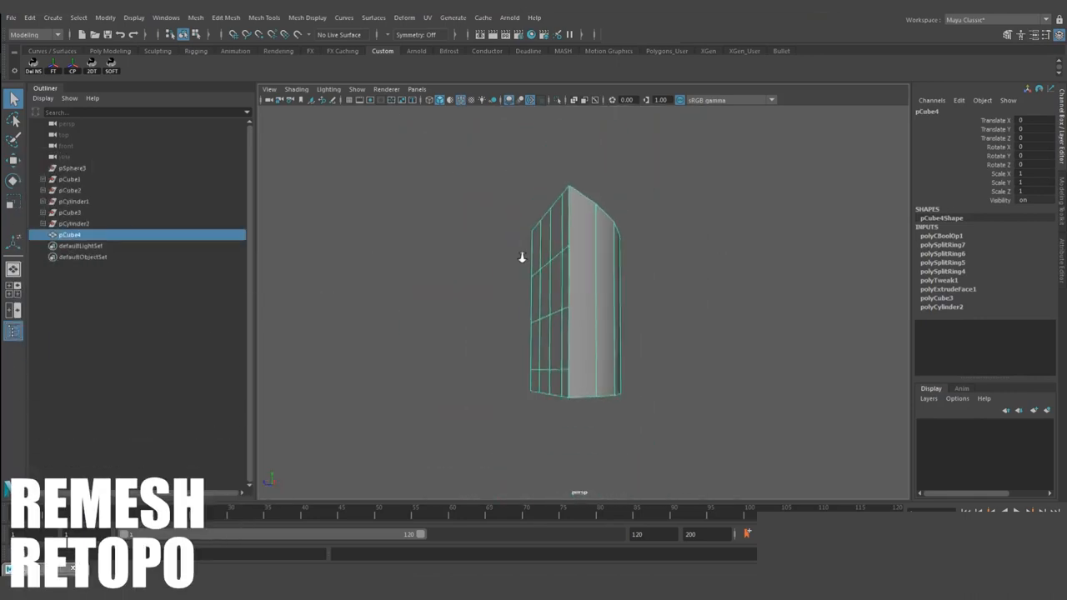
Step: Remesh pCube4 into triangles (max edge 0.379), retopologize it, and slide a sphere edge loop
click(164, 17)
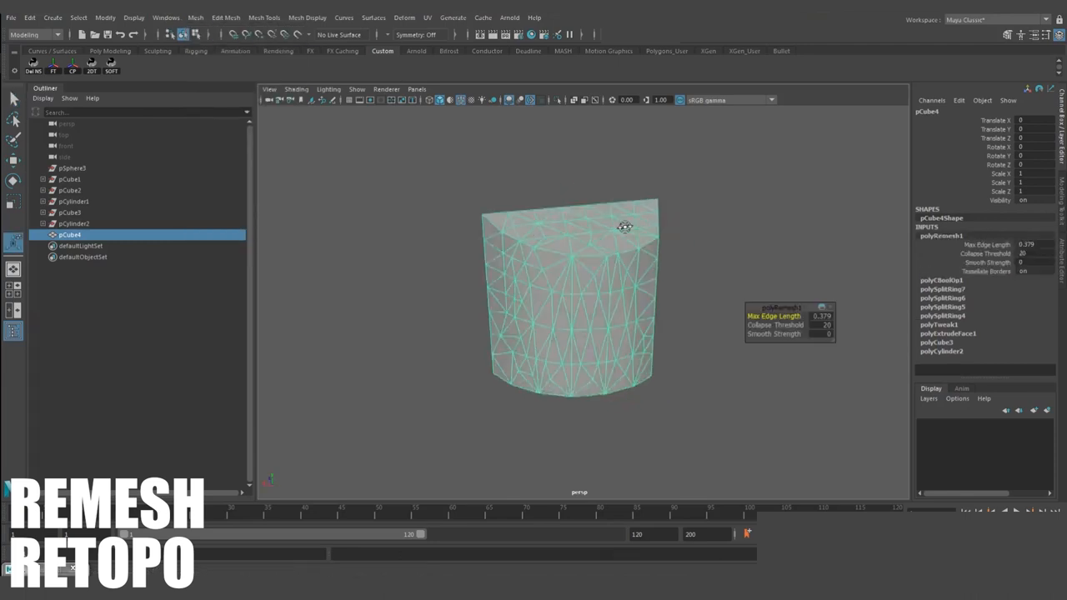
click(195, 17)
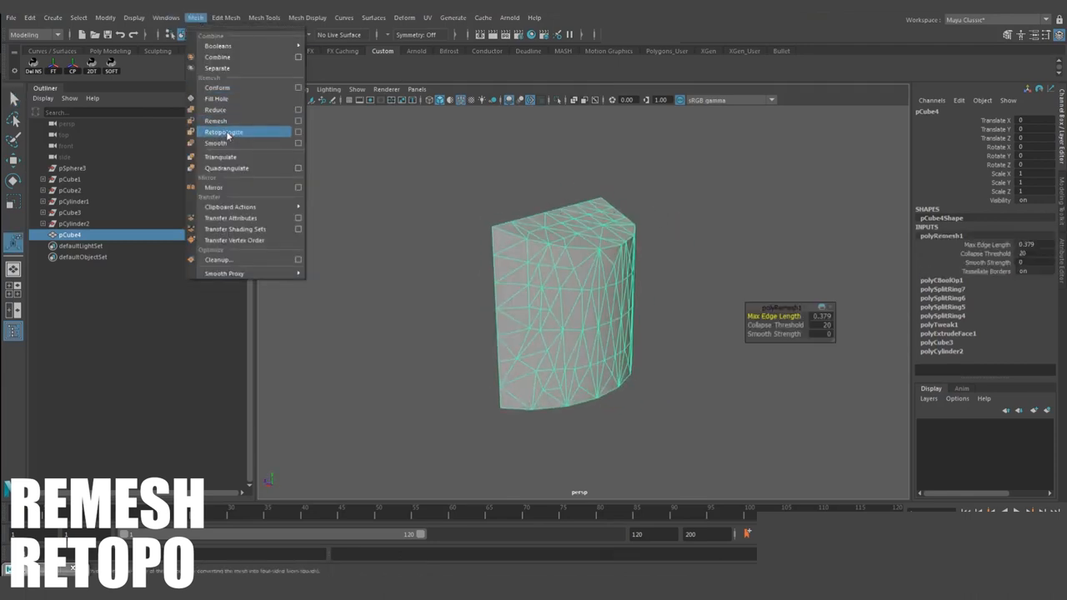
click(223, 132)
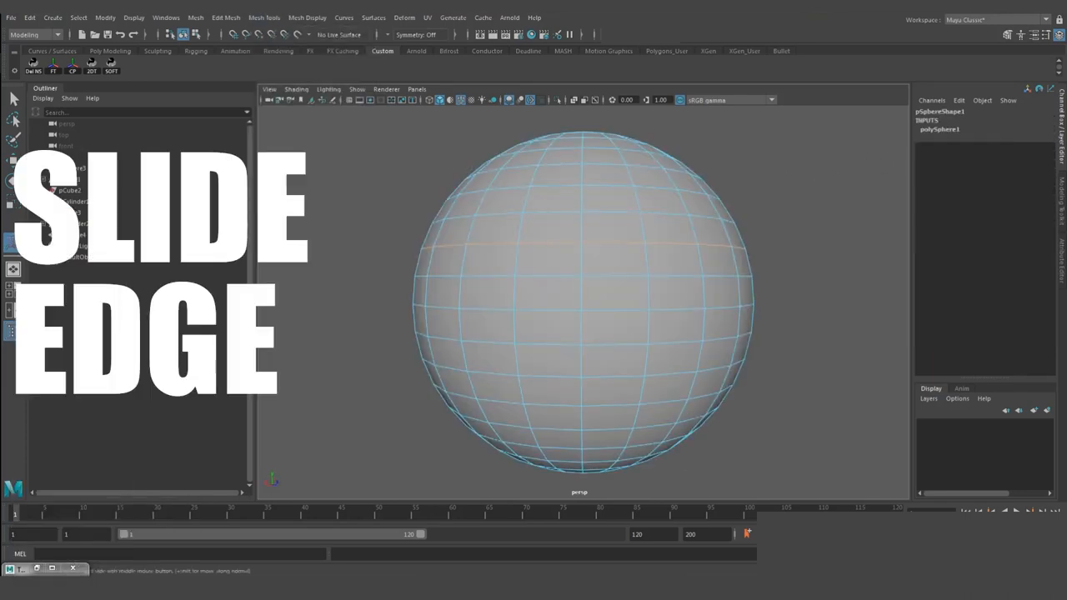
click(534, 243)
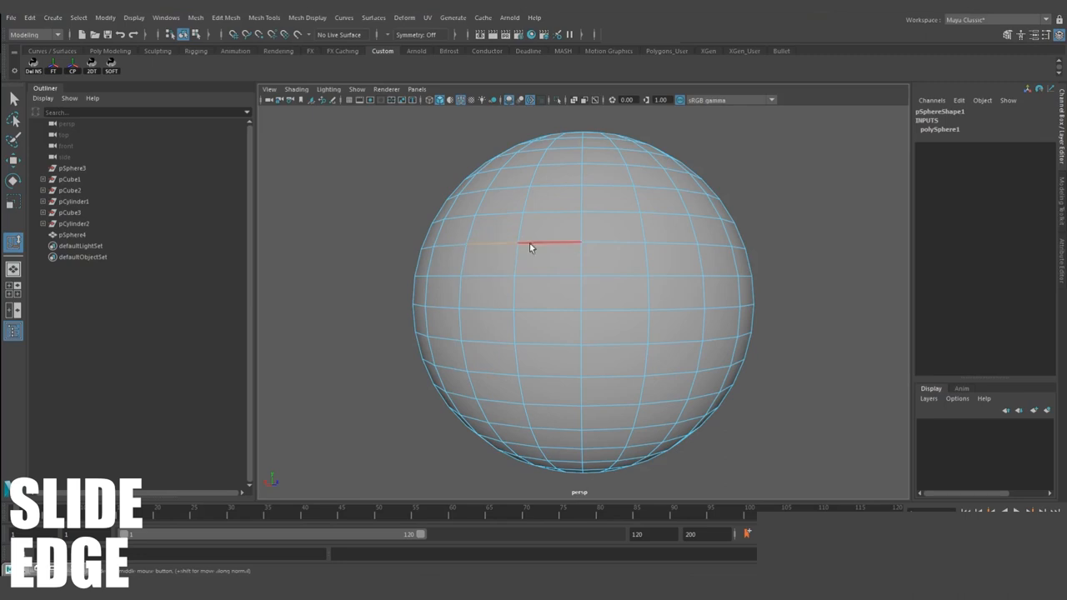